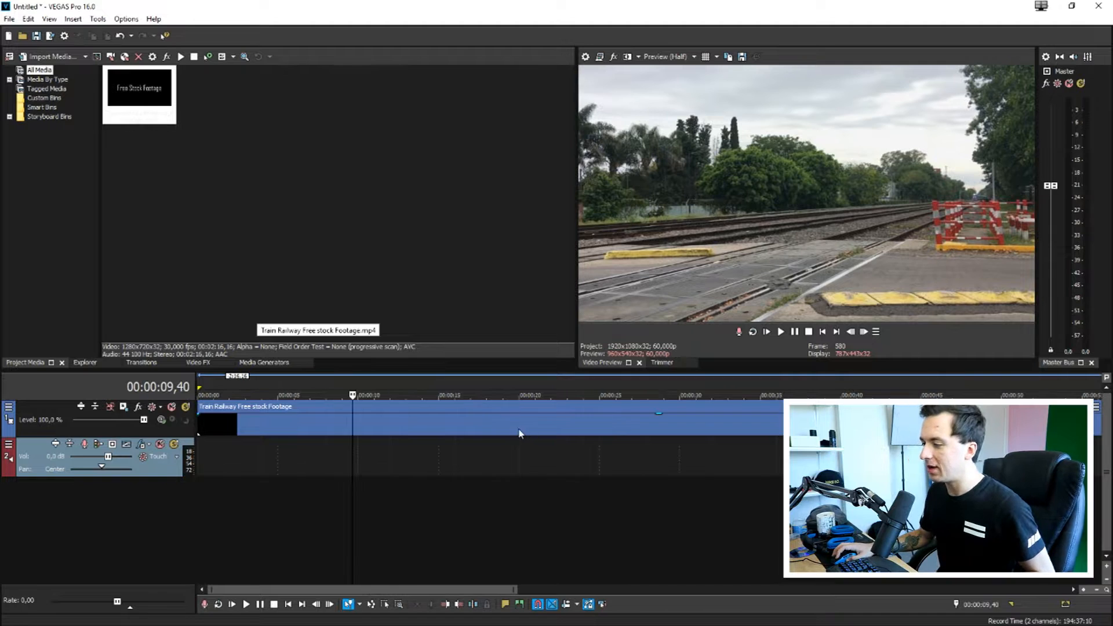
- Select the Brightness and Contrast effect in the Video FX list
click(779, 331)
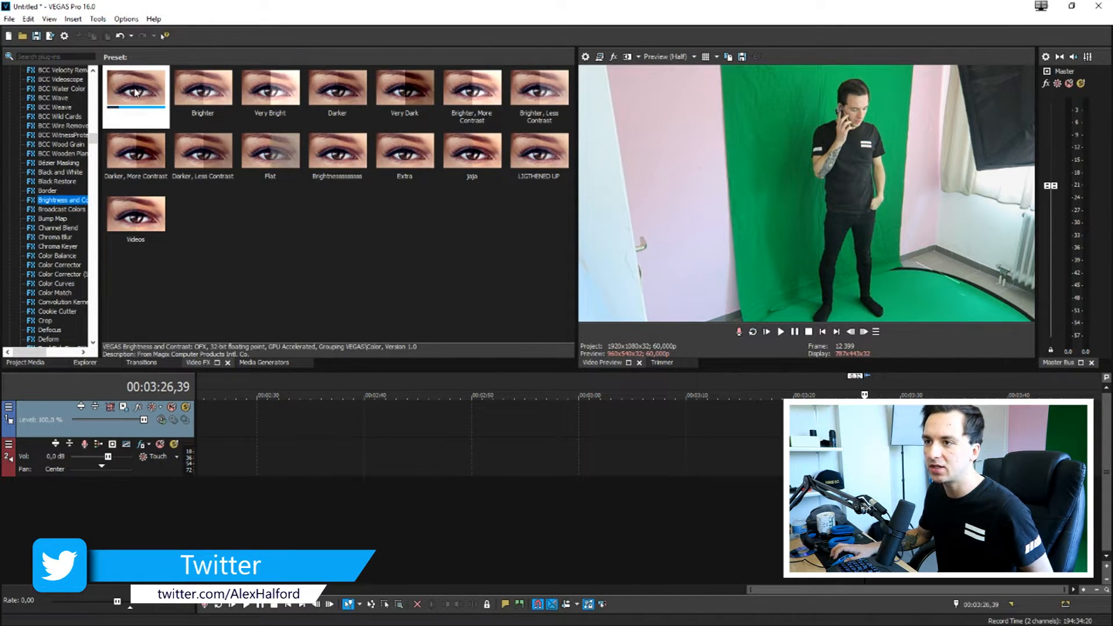
- Apply a Brightness and Contrast preset and add Chroma Keyer to the clip
click(136, 212)
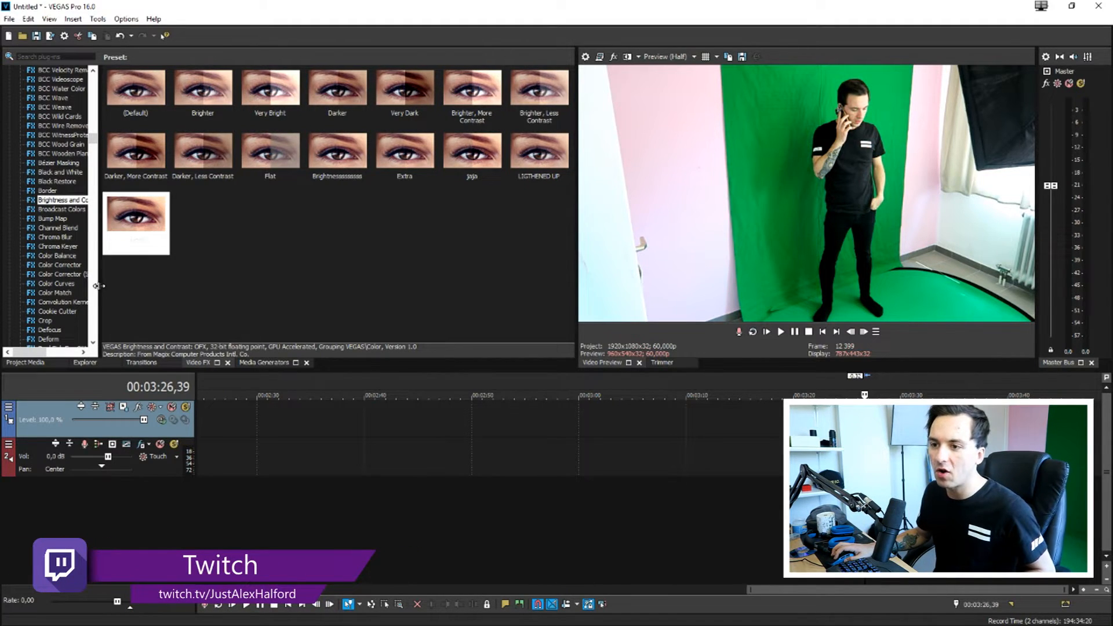
click(56, 246)
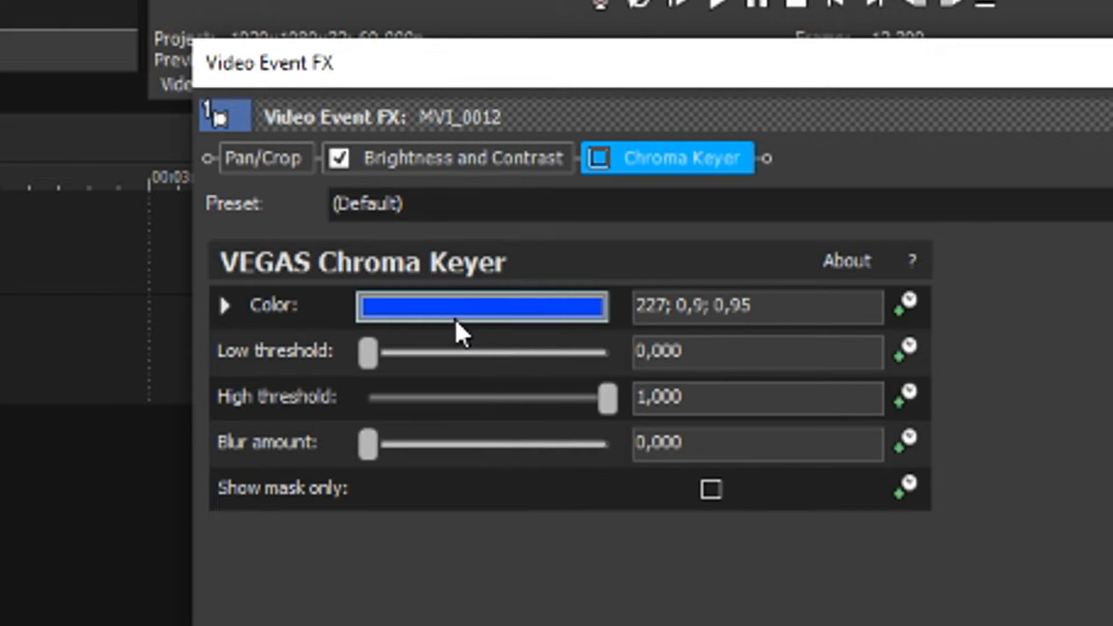
- Sample the green backdrop colour with the Chroma Keyer eyedropper
click(481, 306)
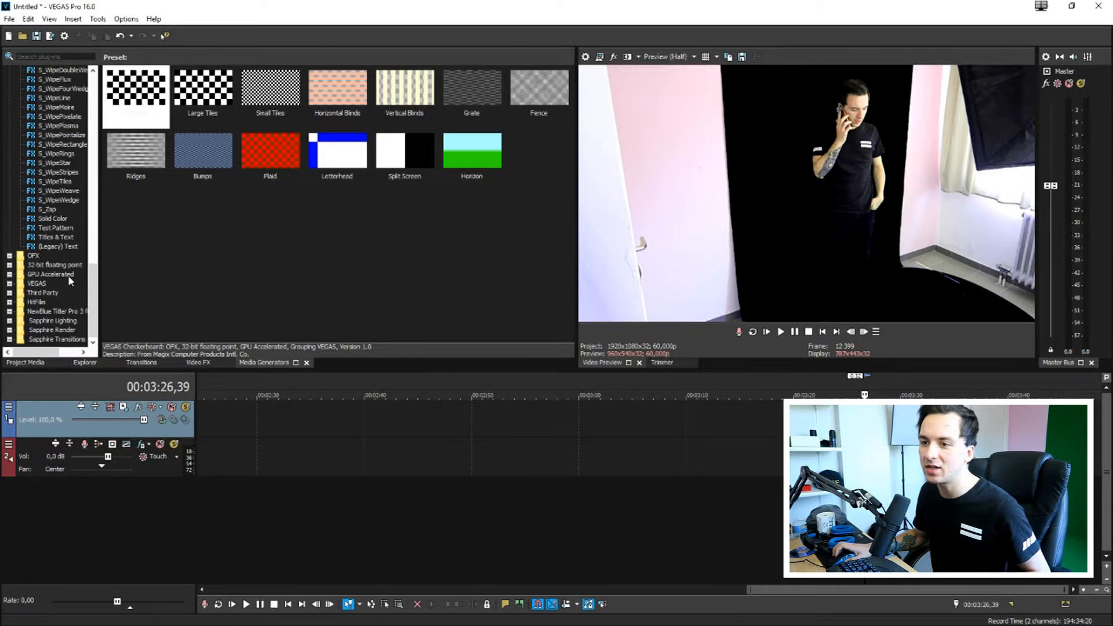
- Place a Solid Color Red generator beneath the presenter and tweak the keyer thresholds
click(51, 218)
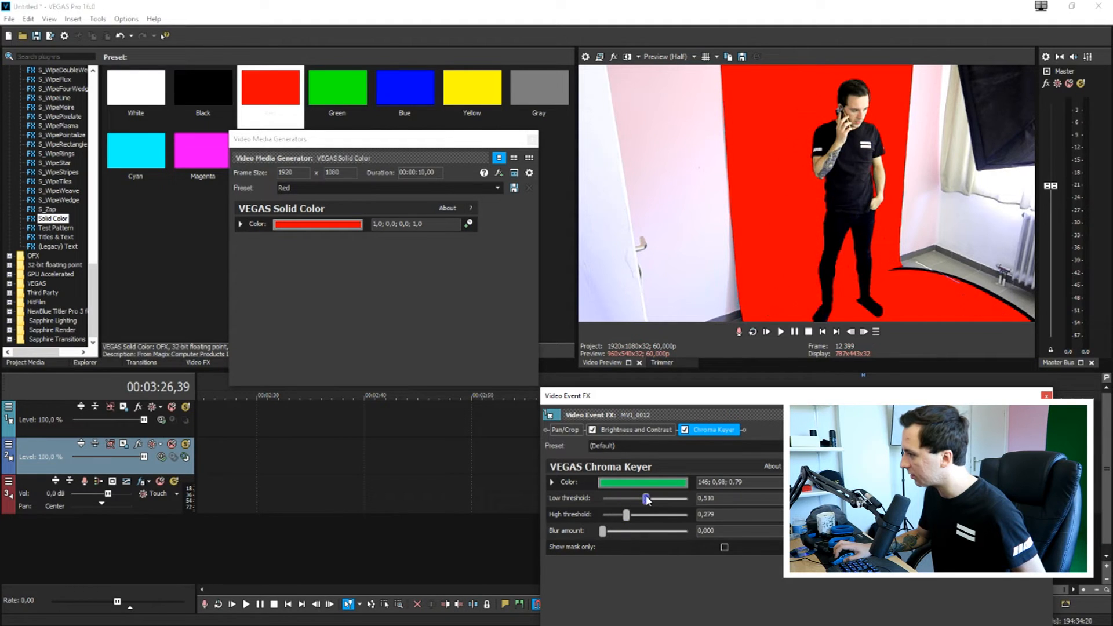
click(1045, 397)
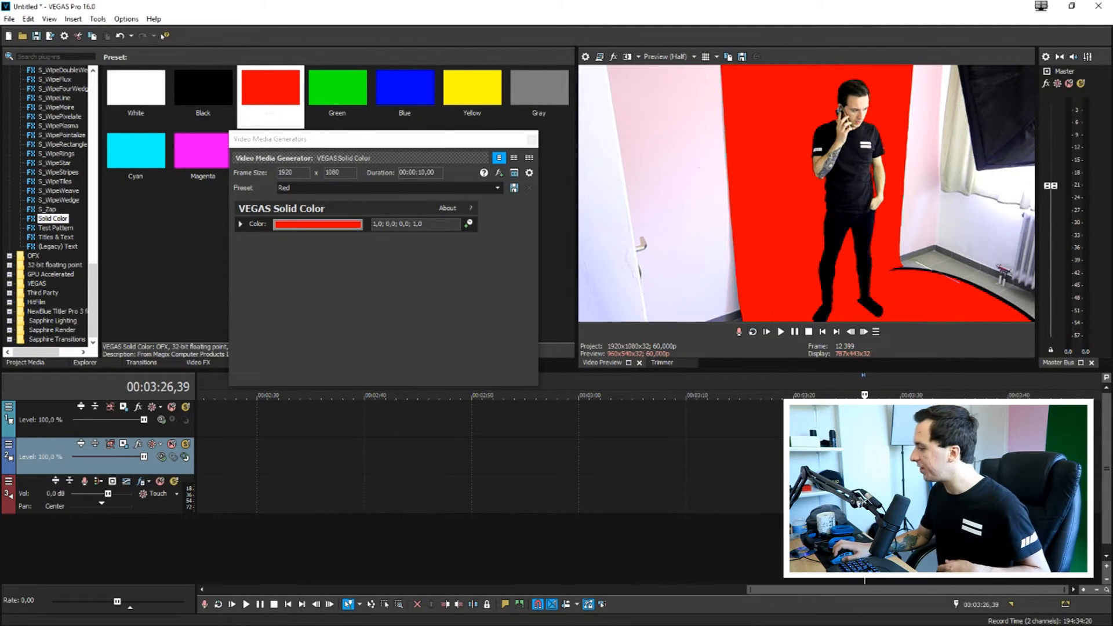
right_click(918, 334)
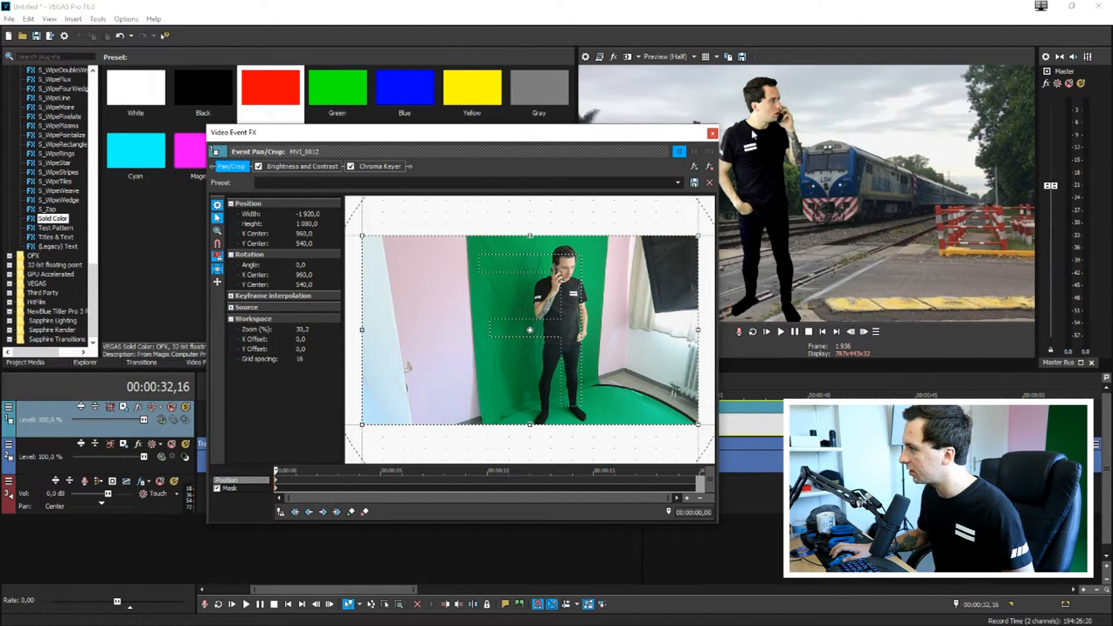
- Open Track Motion on the presenter's track header
click(711, 132)
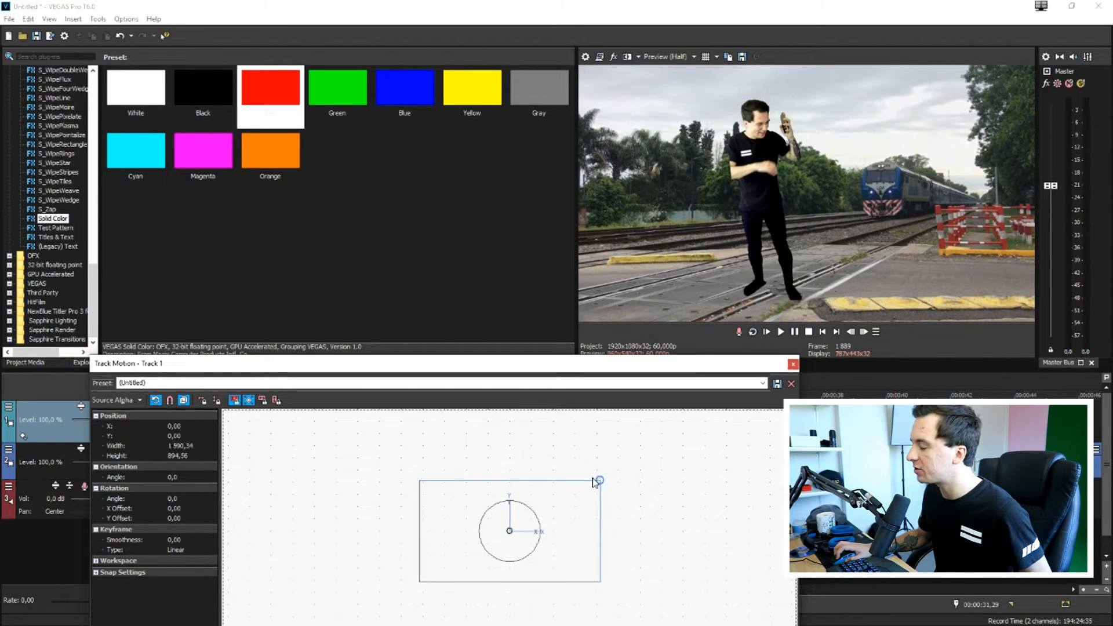
- Scale the presenter's track down and left beside the railway tracks
drag(599, 481, 440, 531)
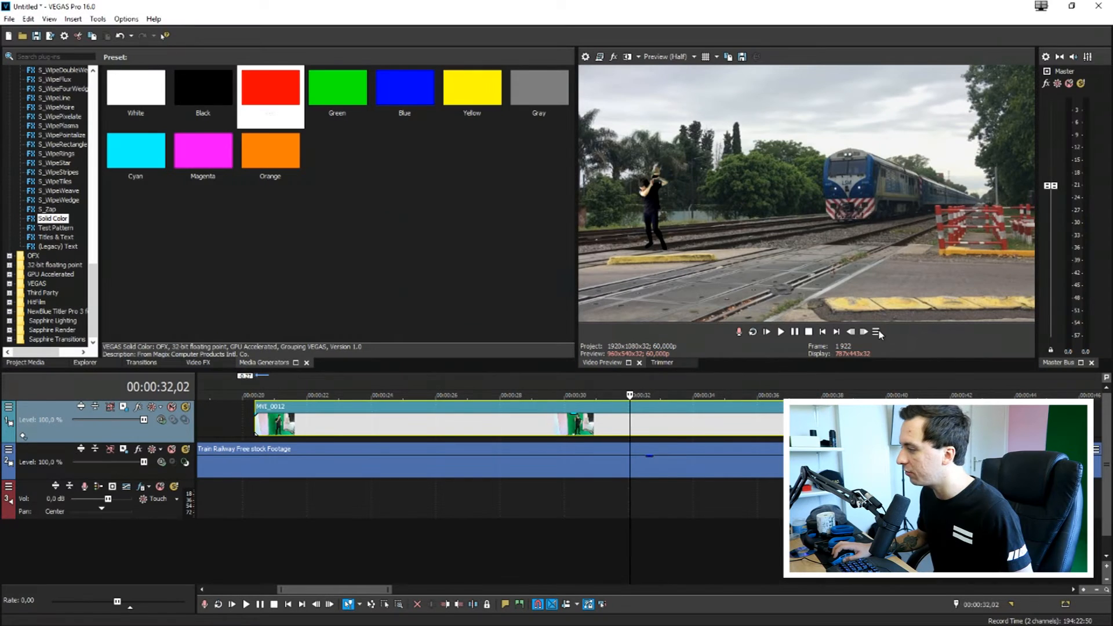
- Place the 'appear' still on a new video track and open its Pan/Crop settings
click(864, 331)
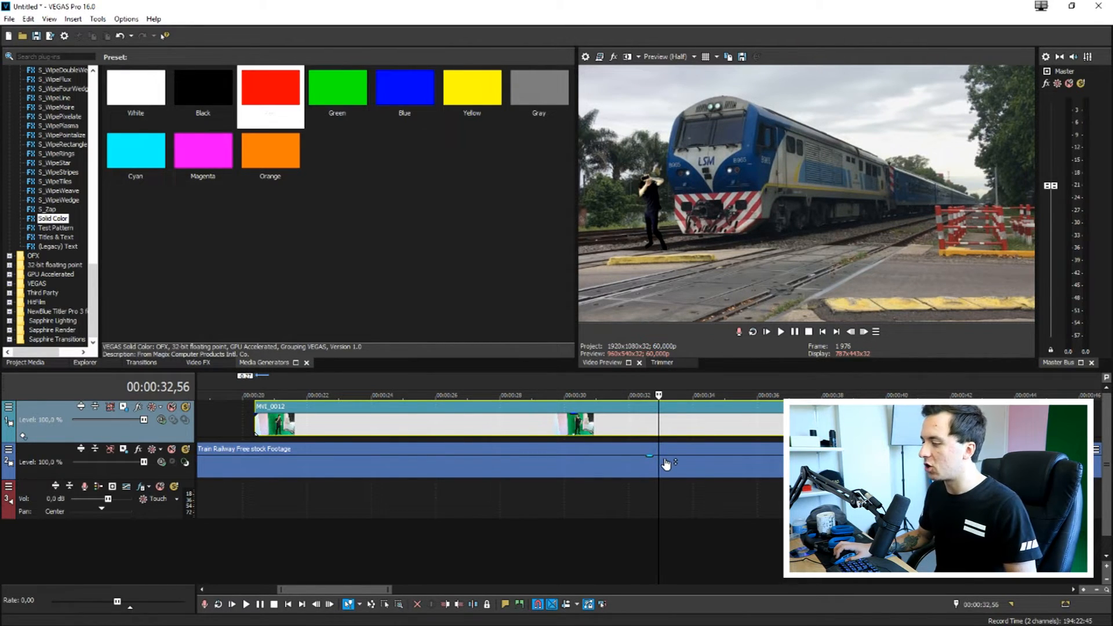
drag(647, 454, 647, 476)
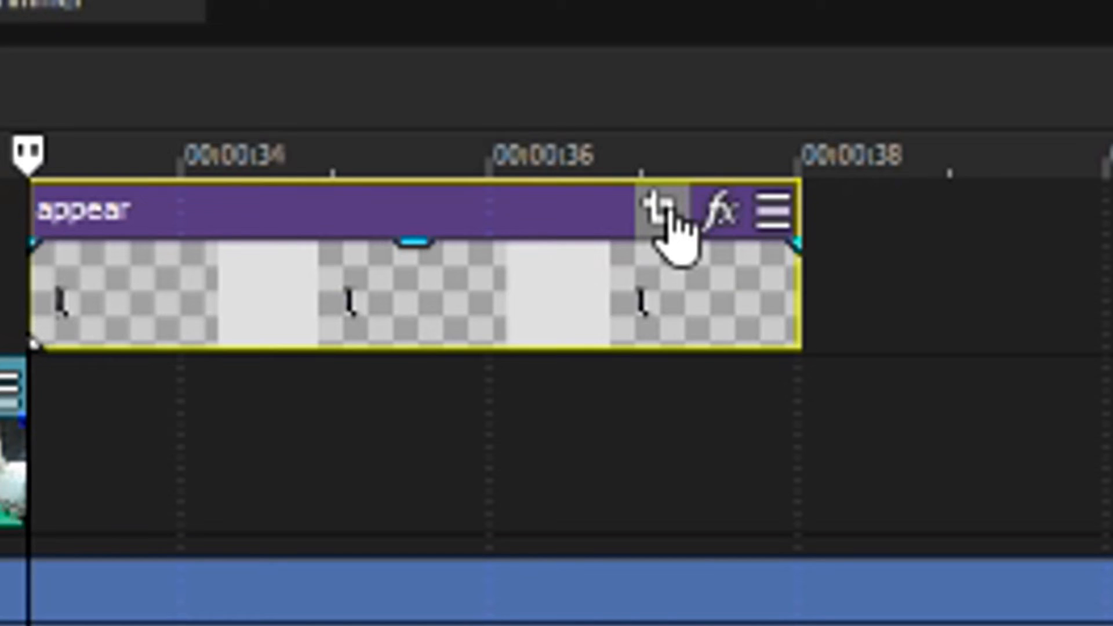
click(660, 210)
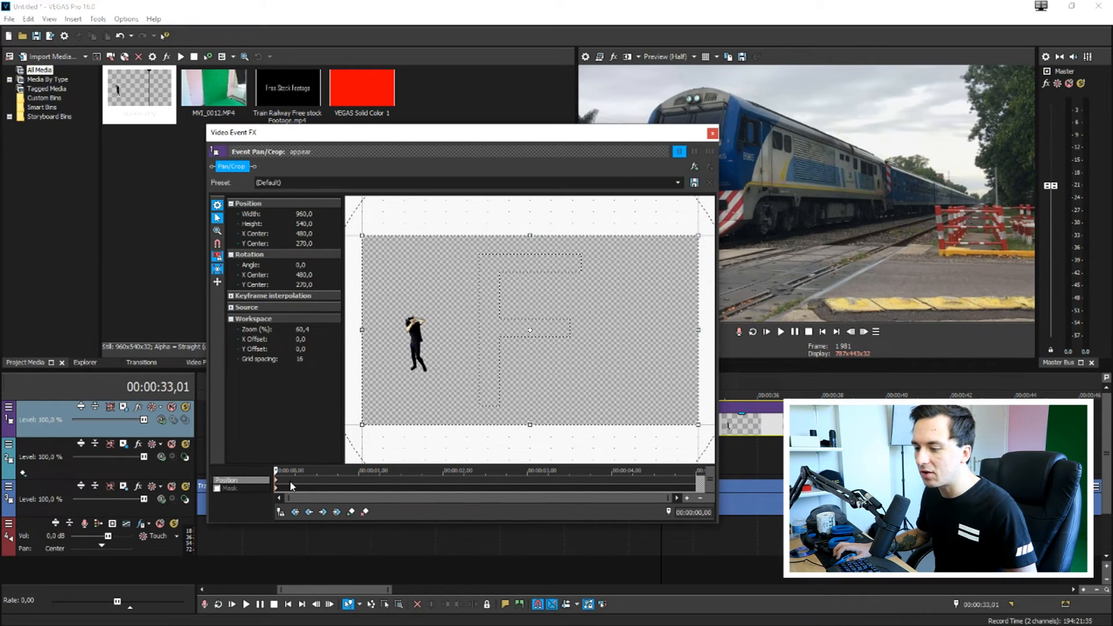